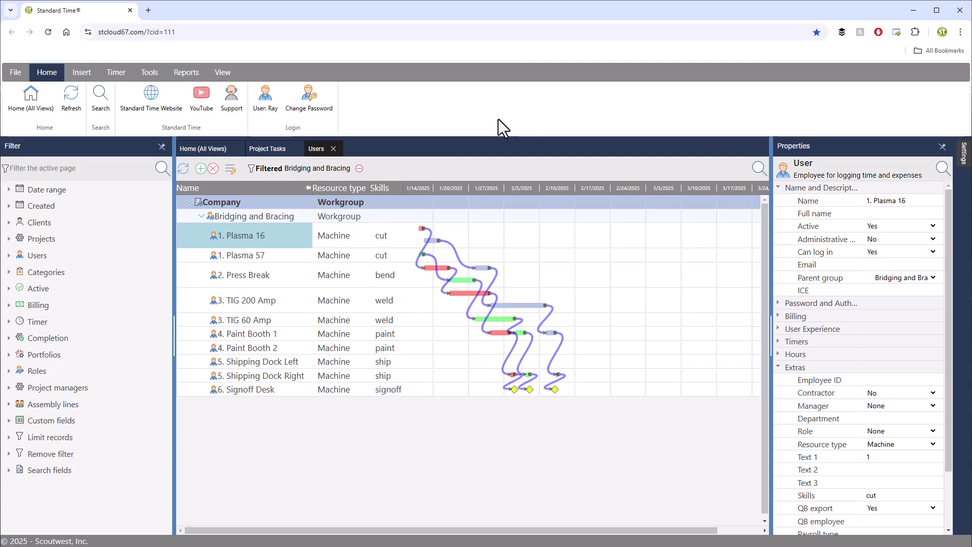
pyautogui.moveTo(388, 195)
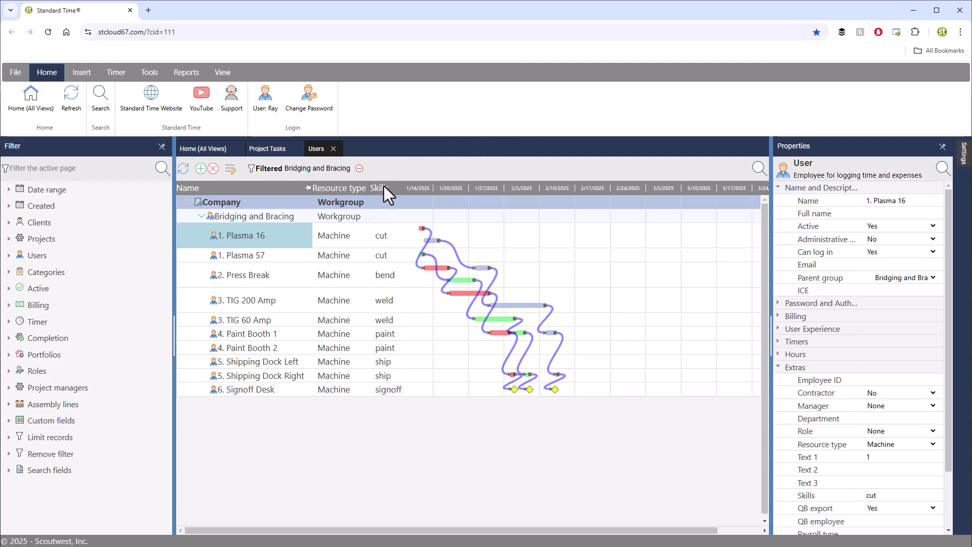
# Browse the Insert Column list of available fields from the Skills column header
pyautogui.rightClick(378, 189)
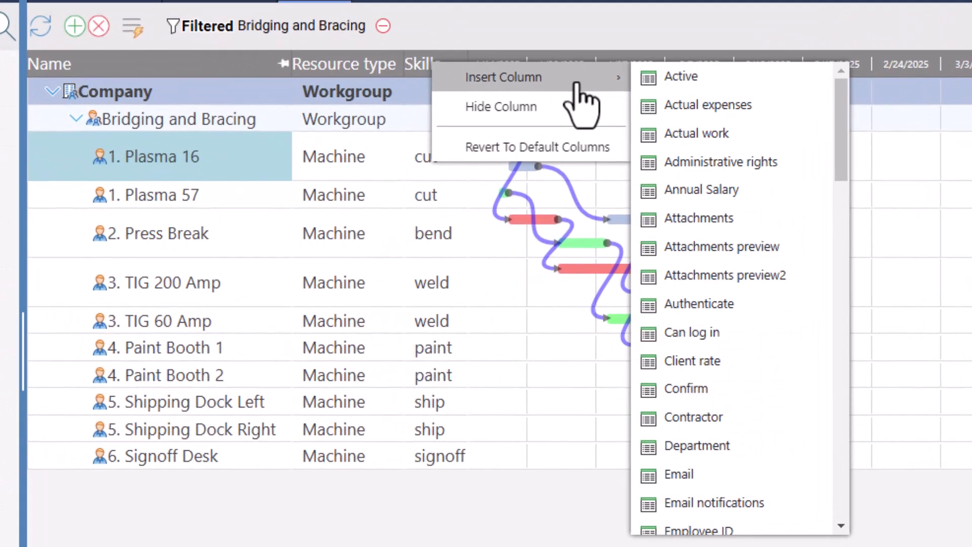
pyautogui.scroll(-3)
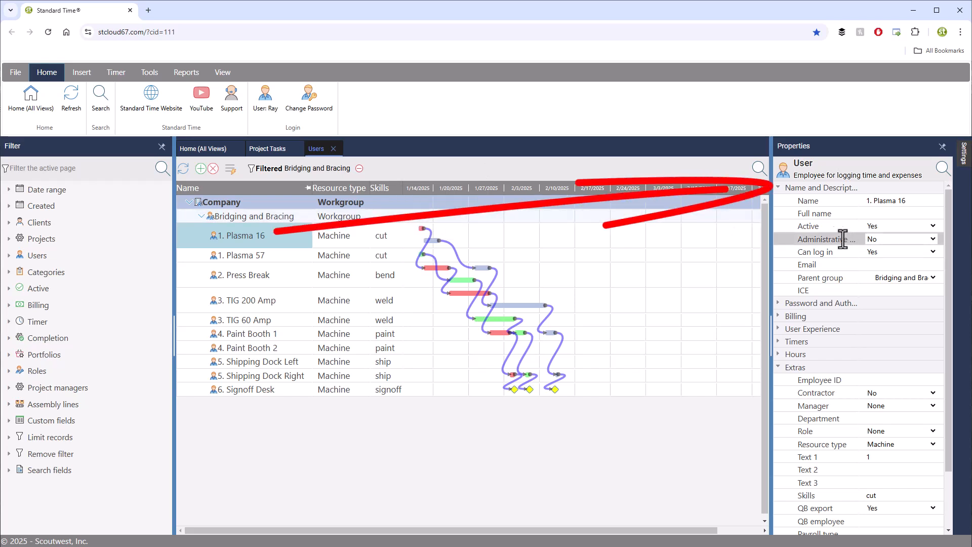
pyautogui.moveTo(788, 207)
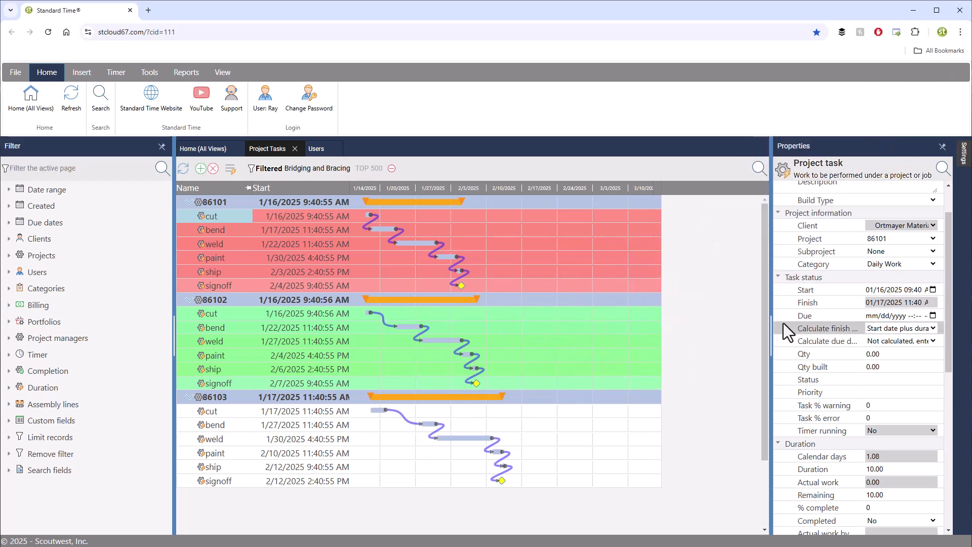
pyautogui.scroll(-3)
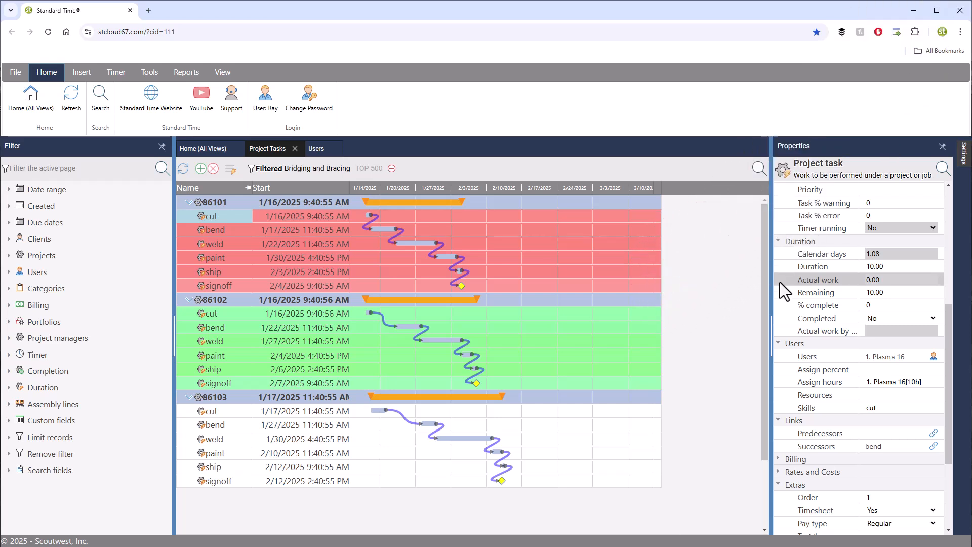
pyautogui.scroll(-3)
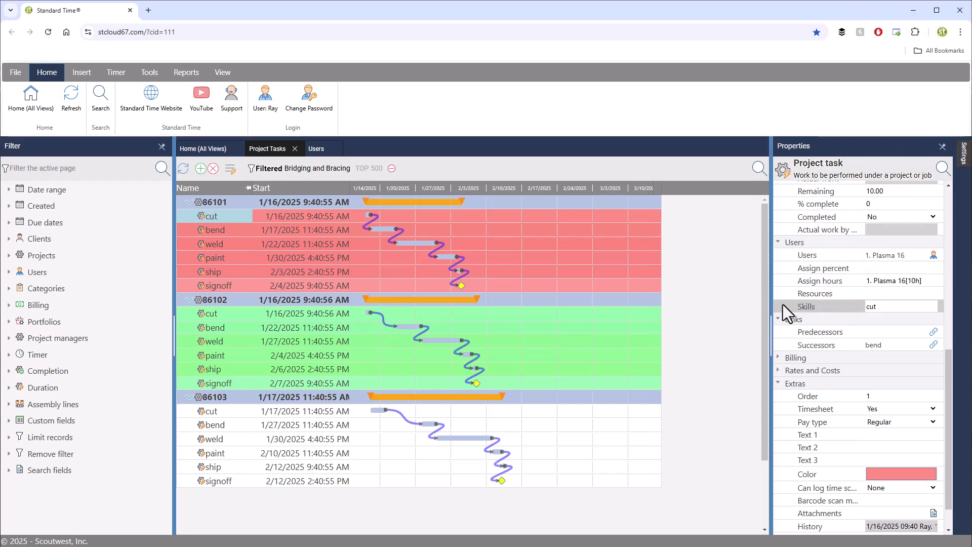
pyautogui.scroll(-3)
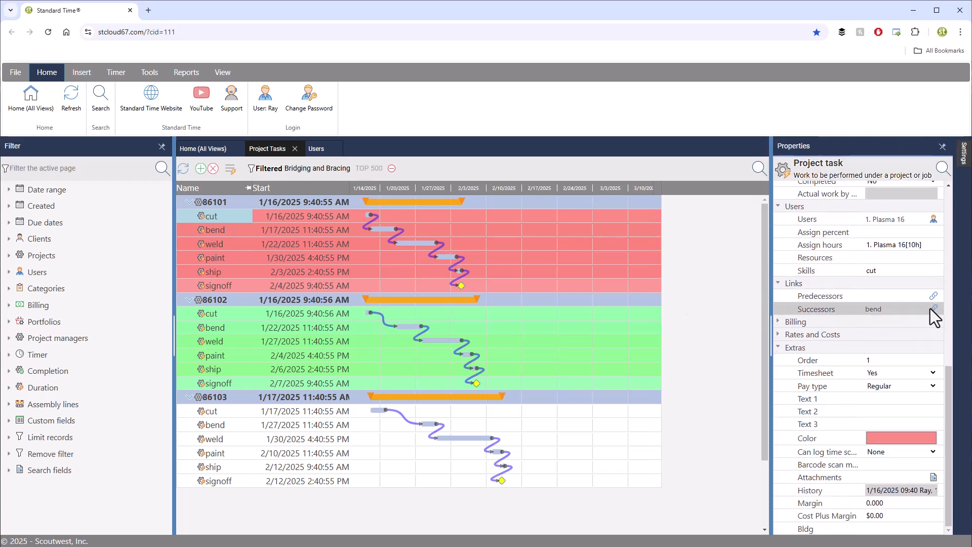
pyautogui.click(933, 309)
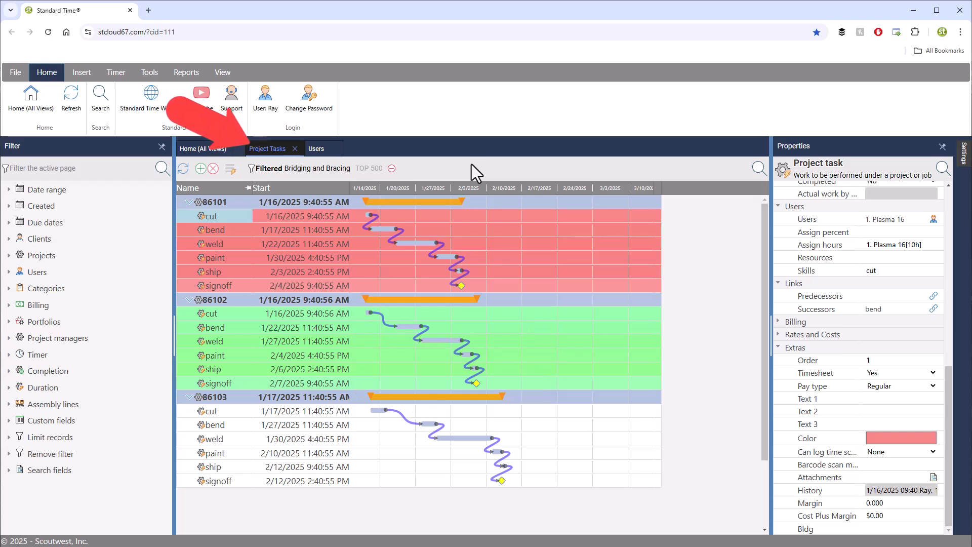
# Switch back to the Users Gantt view showing each machine's scheduled task bars
pyautogui.click(316, 147)
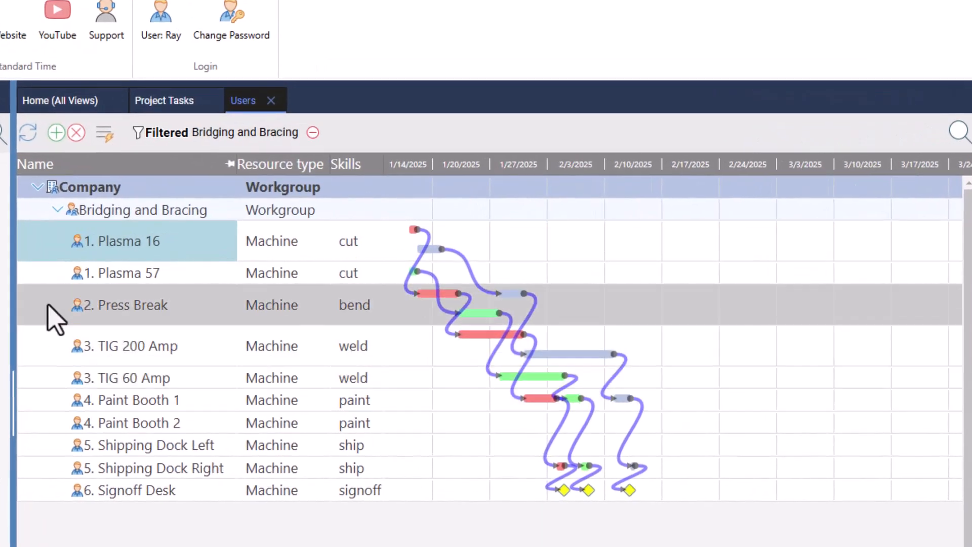
pyautogui.moveTo(50, 279)
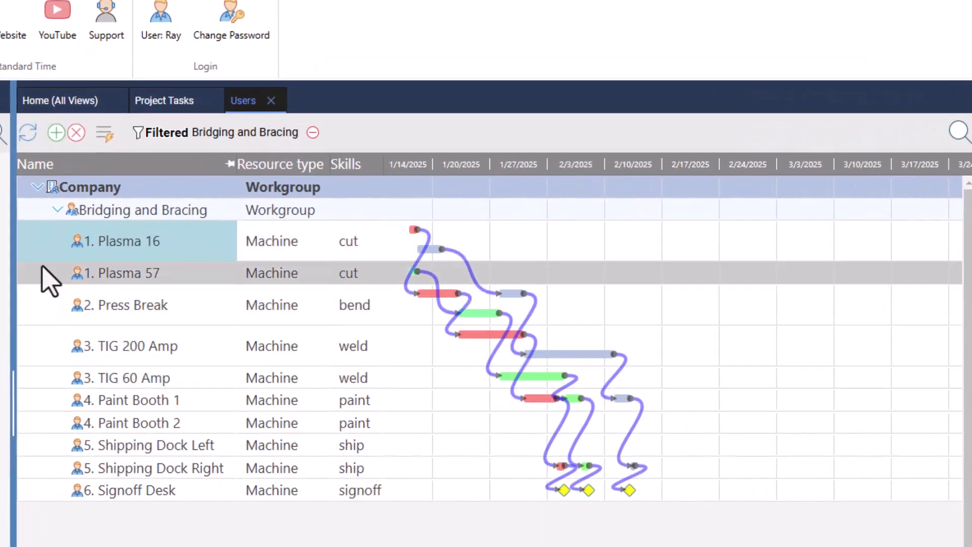